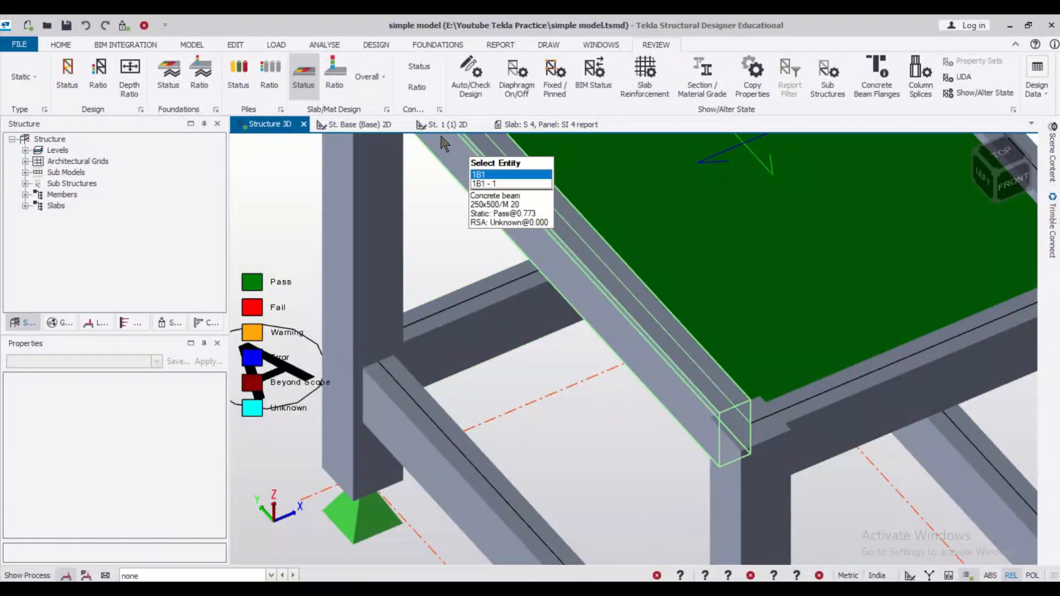
# Switch to the St. Base (Base) 2D plan view of the structure.
pyautogui.click(354, 124)
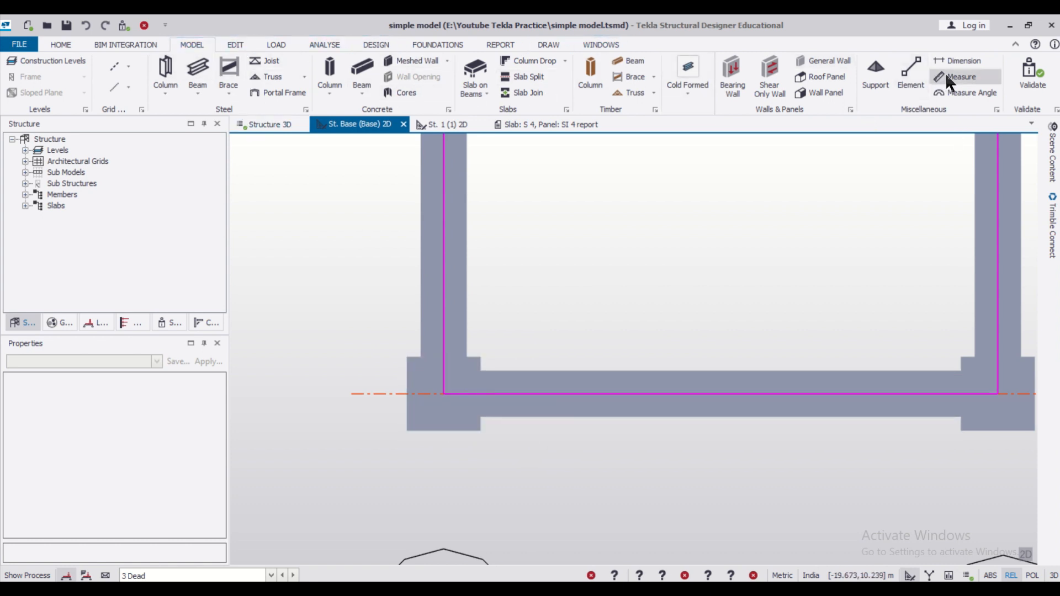
# Measure the 0.200 m gap between column C1's outer corner and the grid line.
pyautogui.click(960, 76)
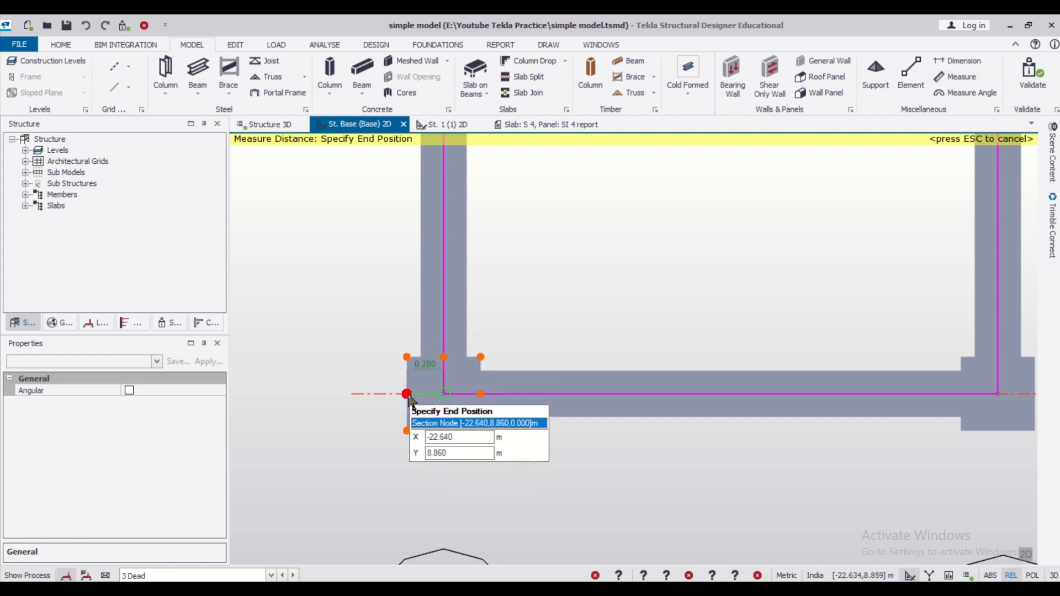
pyautogui.click(406, 394)
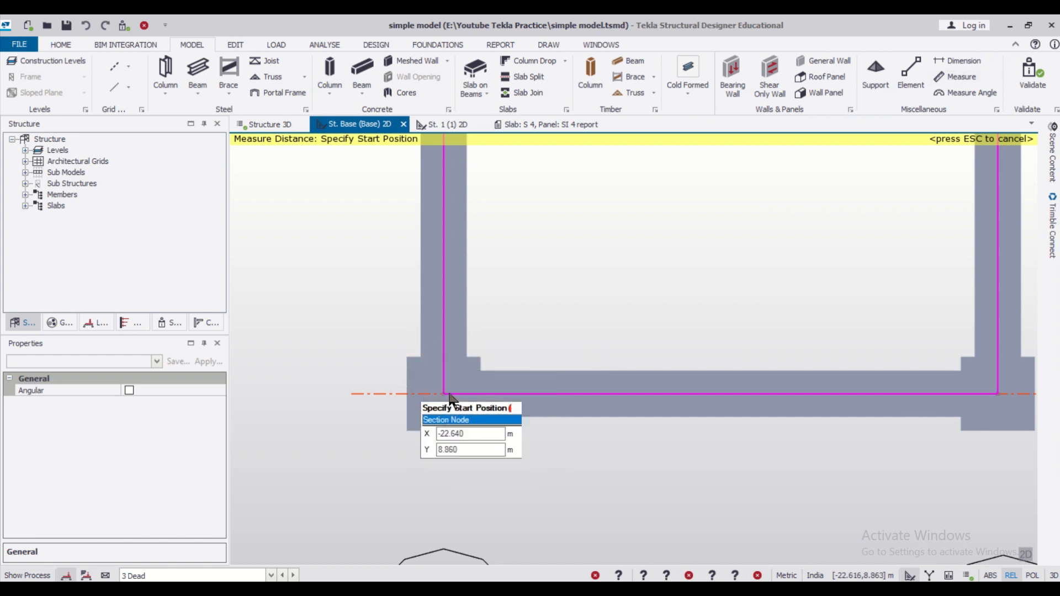
pyautogui.press('Escape')
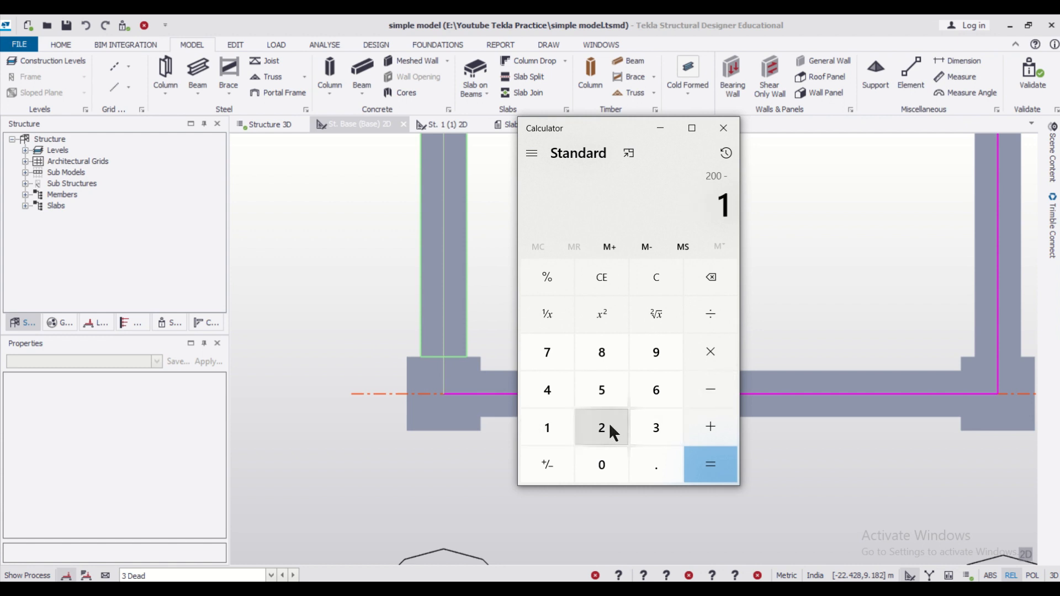
# Calculate 200 − 125 = 75 in Calculator.
pyautogui.click(710, 465)
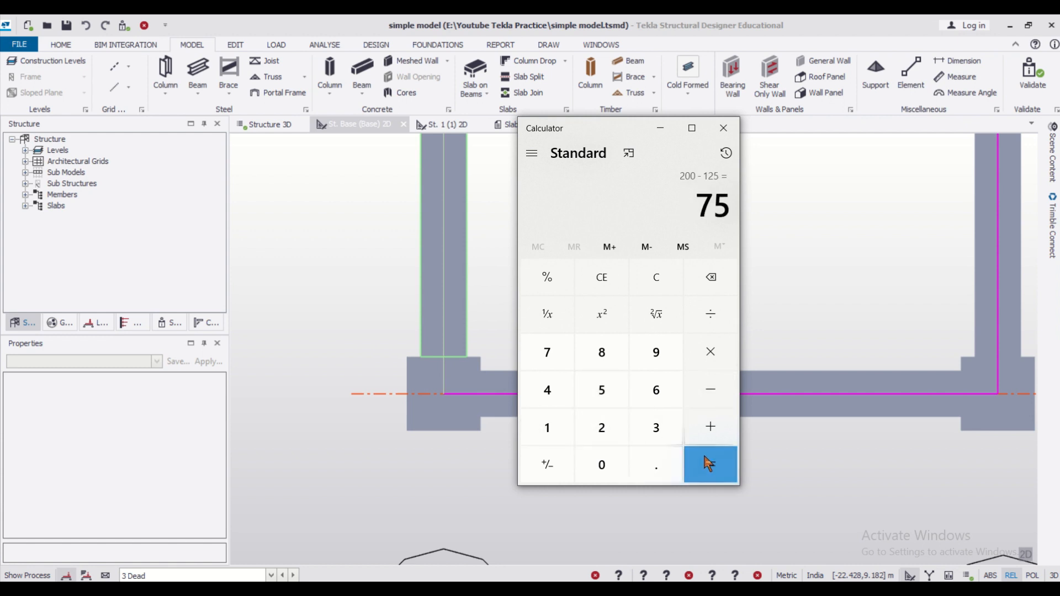
pyautogui.click(710, 464)
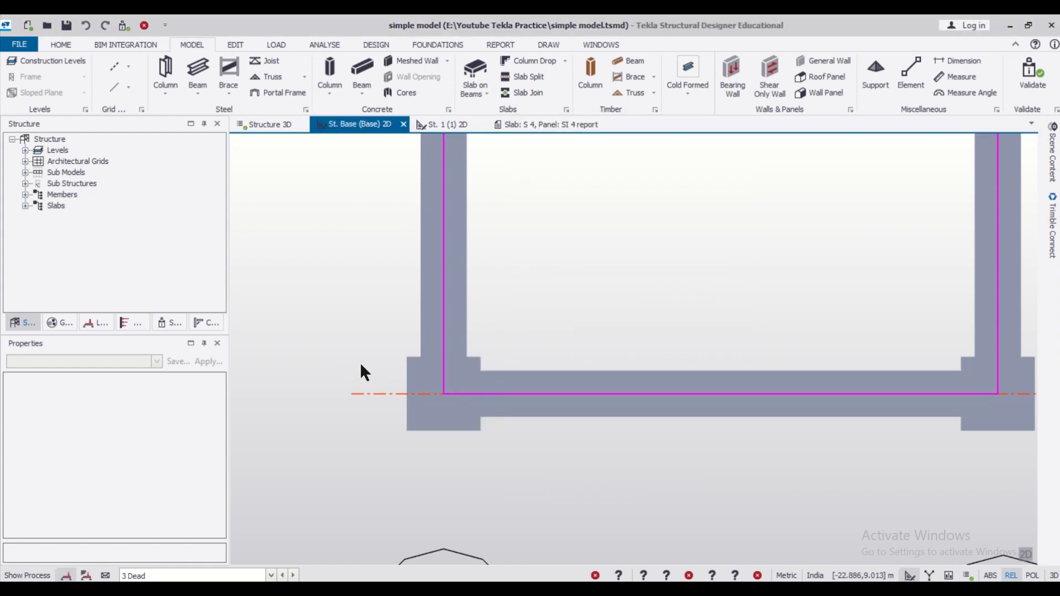
# Select corner column C1 and scroll Properties to its Alignment offsets.
pyautogui.click(439, 394)
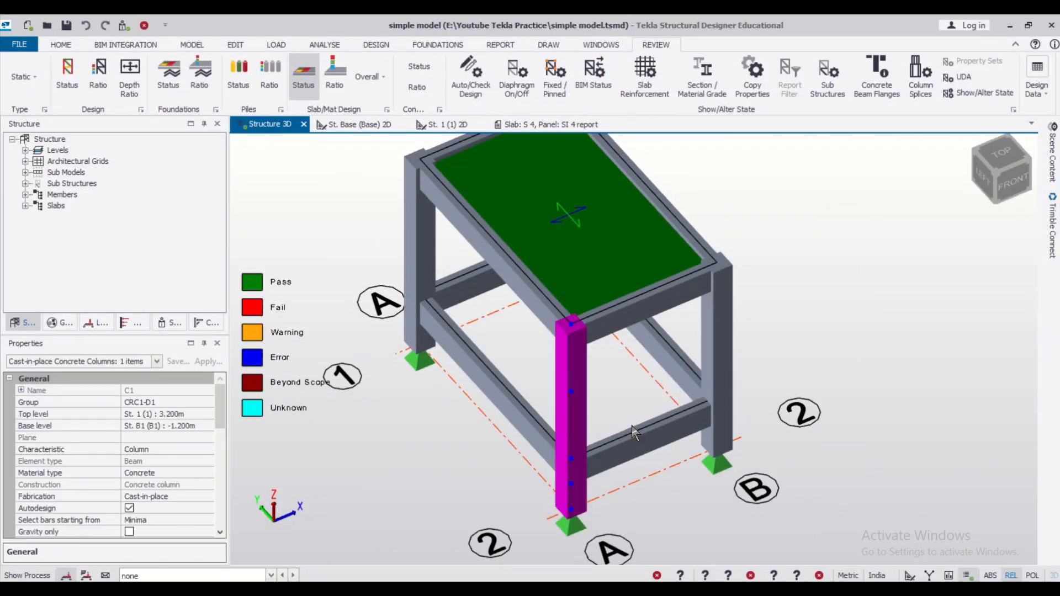
pyautogui.moveTo(227, 422)
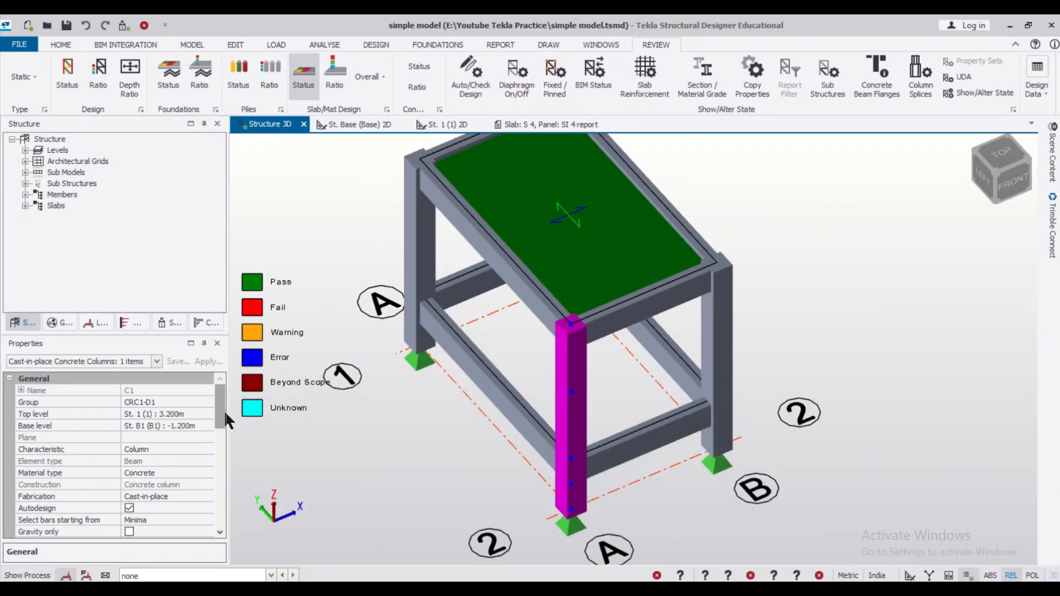
pyautogui.scroll(-3)
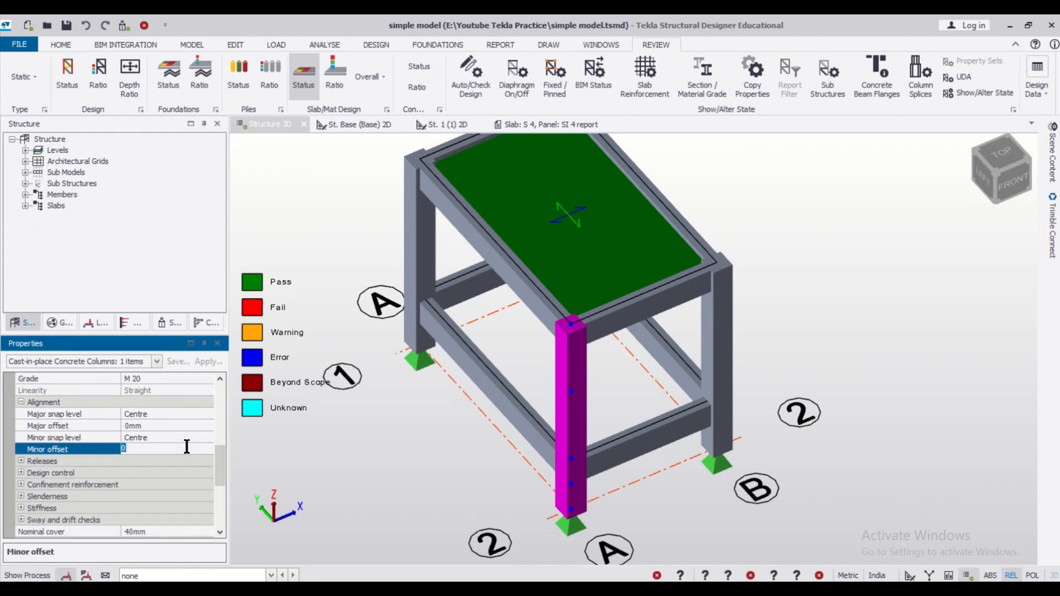
# Enter 75 for column C1's Minor offset and 75 for its Major offset.
pyautogui.write('75mm')
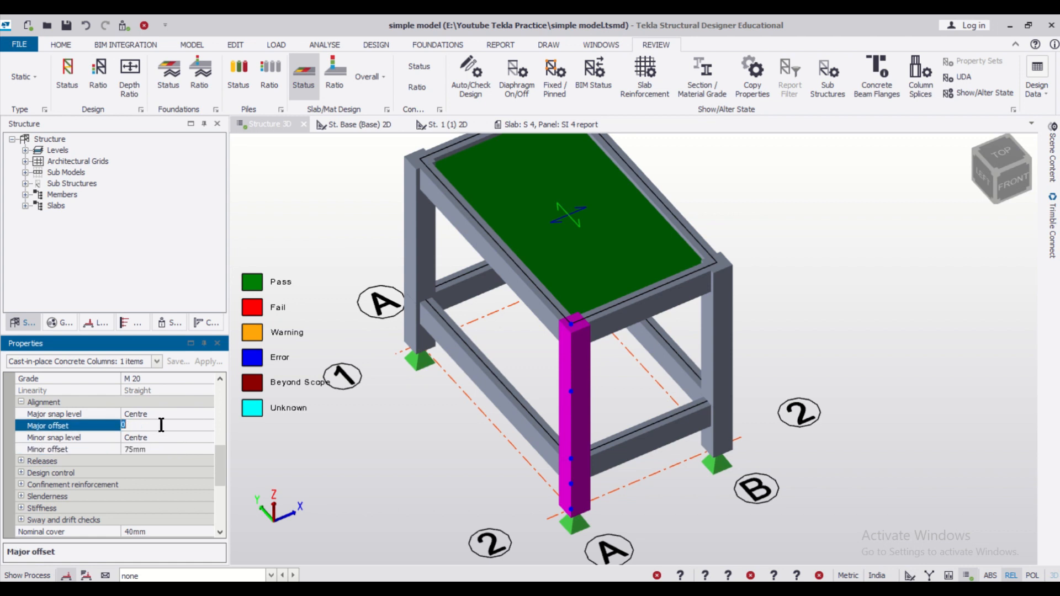
pyautogui.write('75')
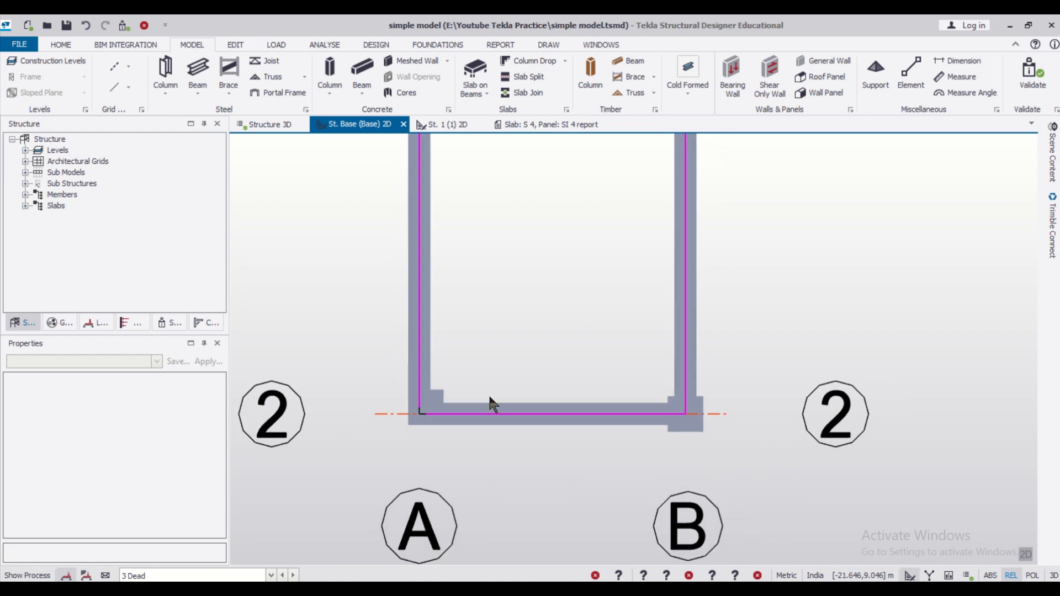
# Check column C1's 75 mm Alignment offsets in plan, then inspect adjoining beam BaseB4.
pyautogui.click(422, 409)
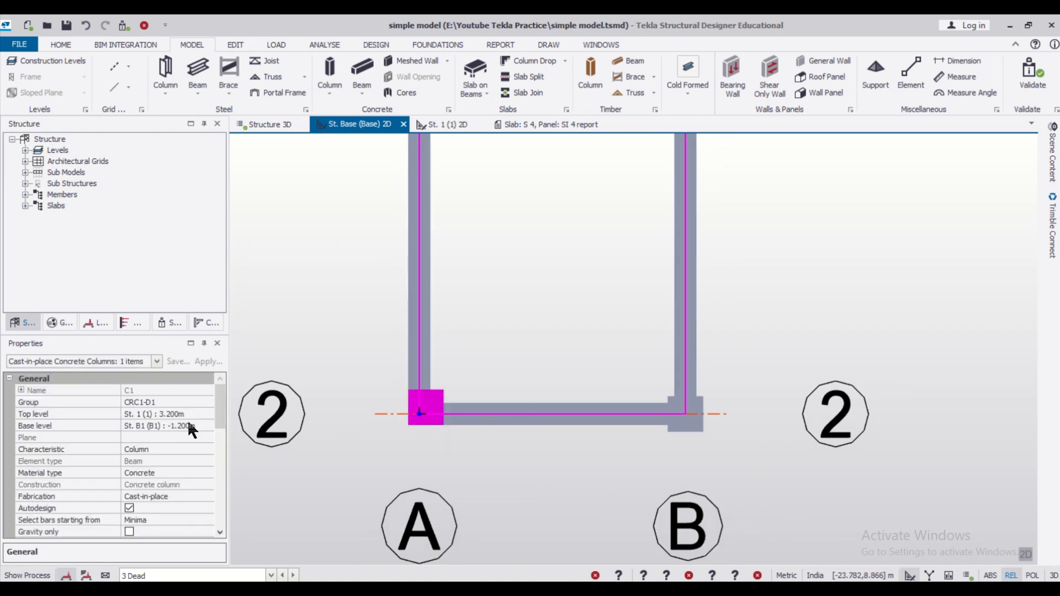
pyautogui.scroll(-3)
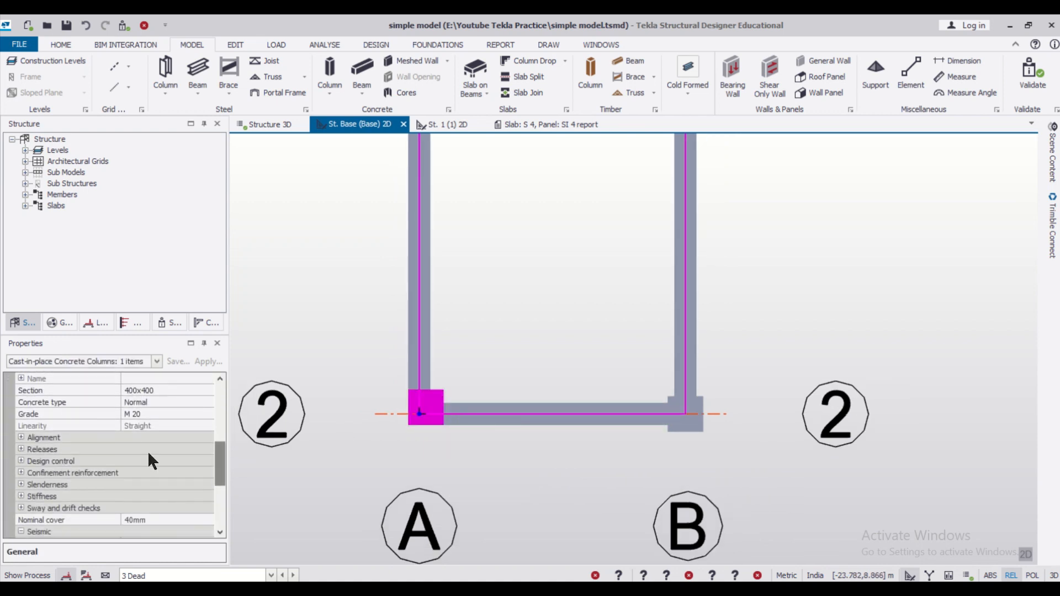
pyautogui.click(43, 437)
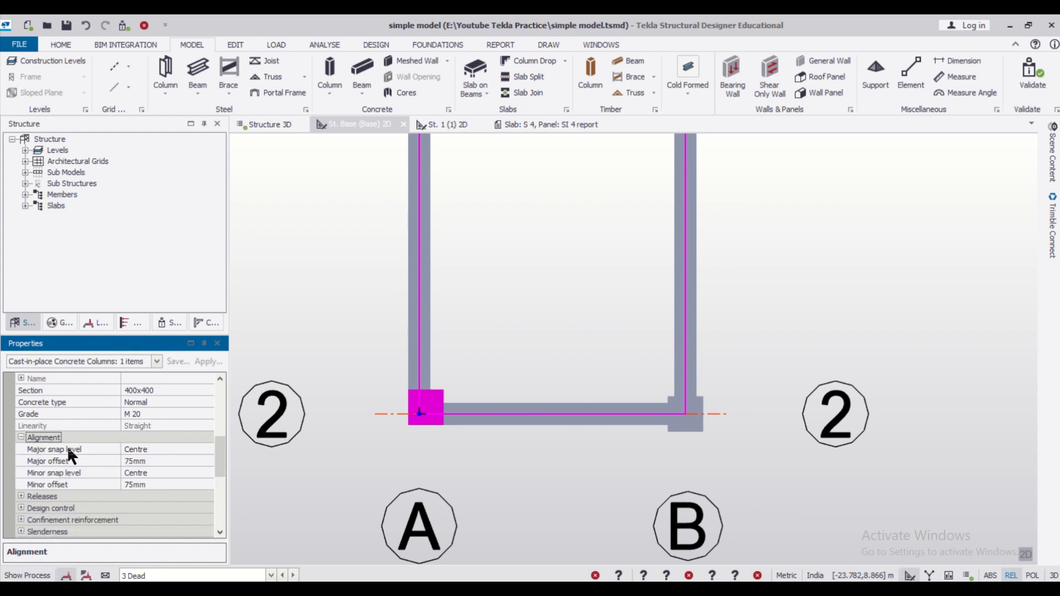
pyautogui.moveTo(169, 460)
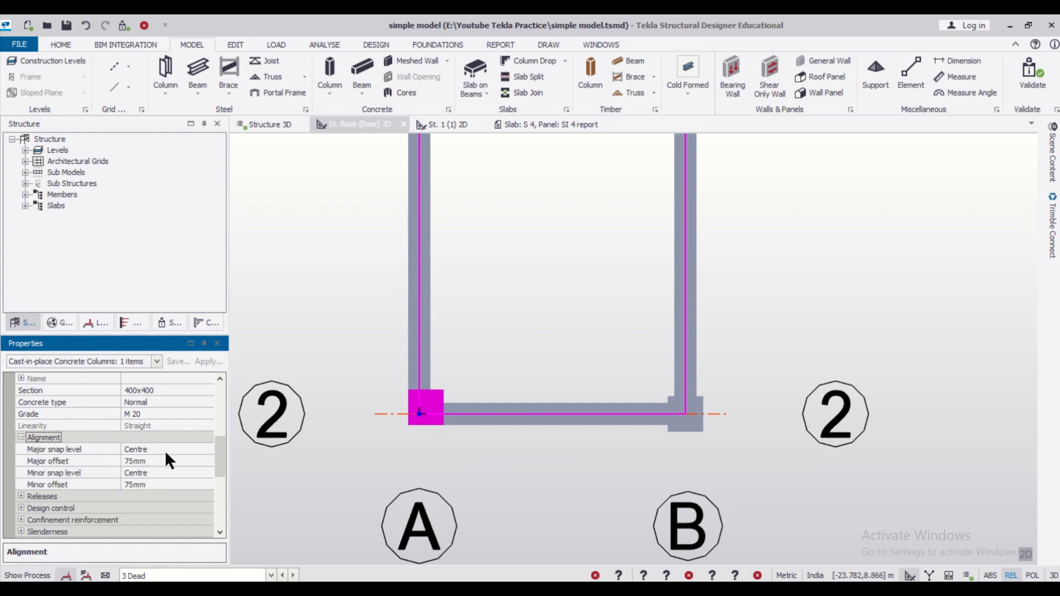
pyautogui.click(425, 409)
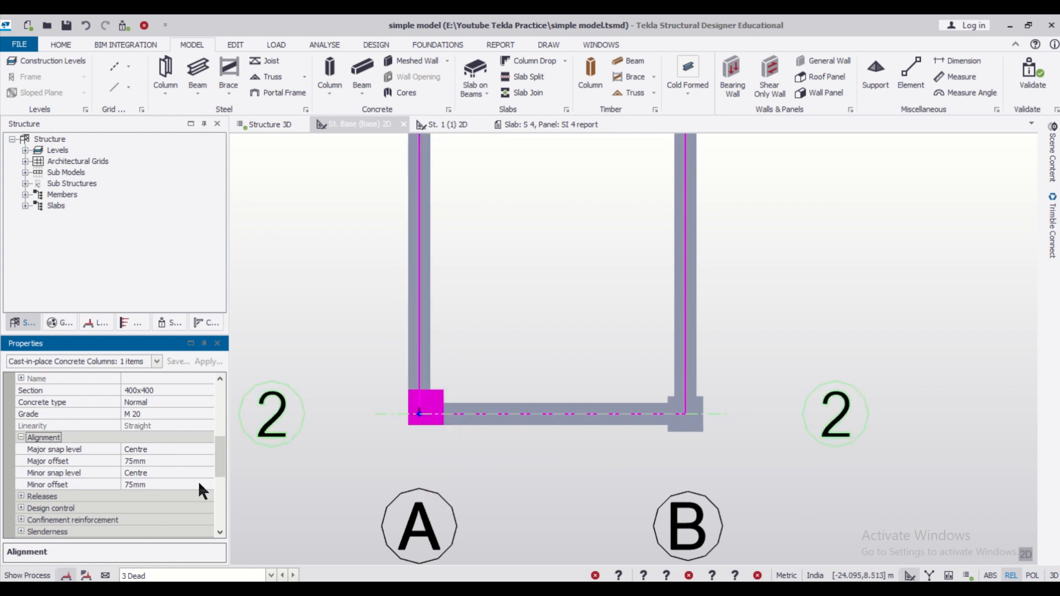
pyautogui.click(527, 412)
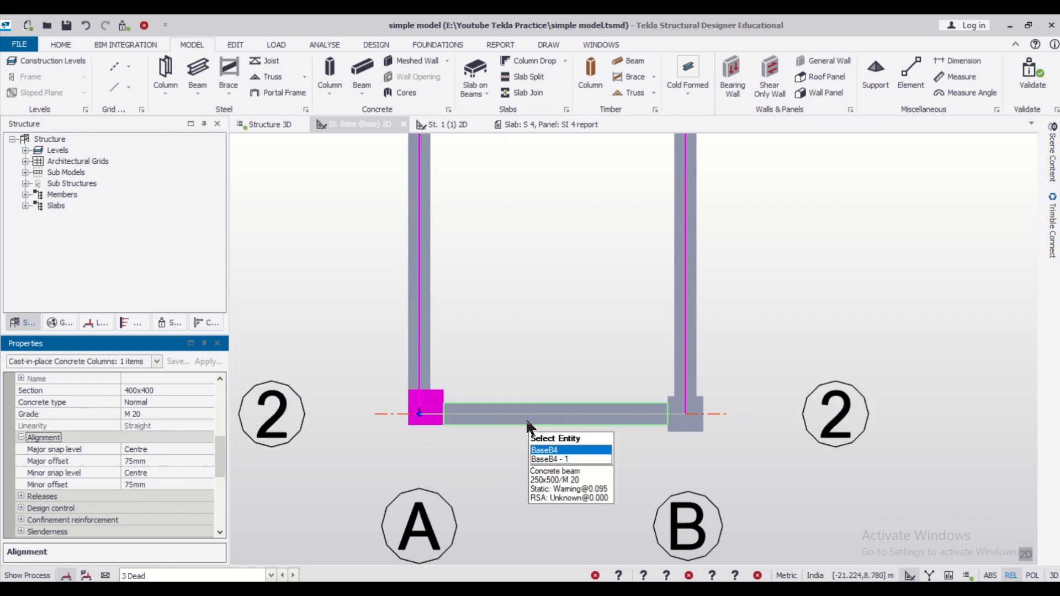